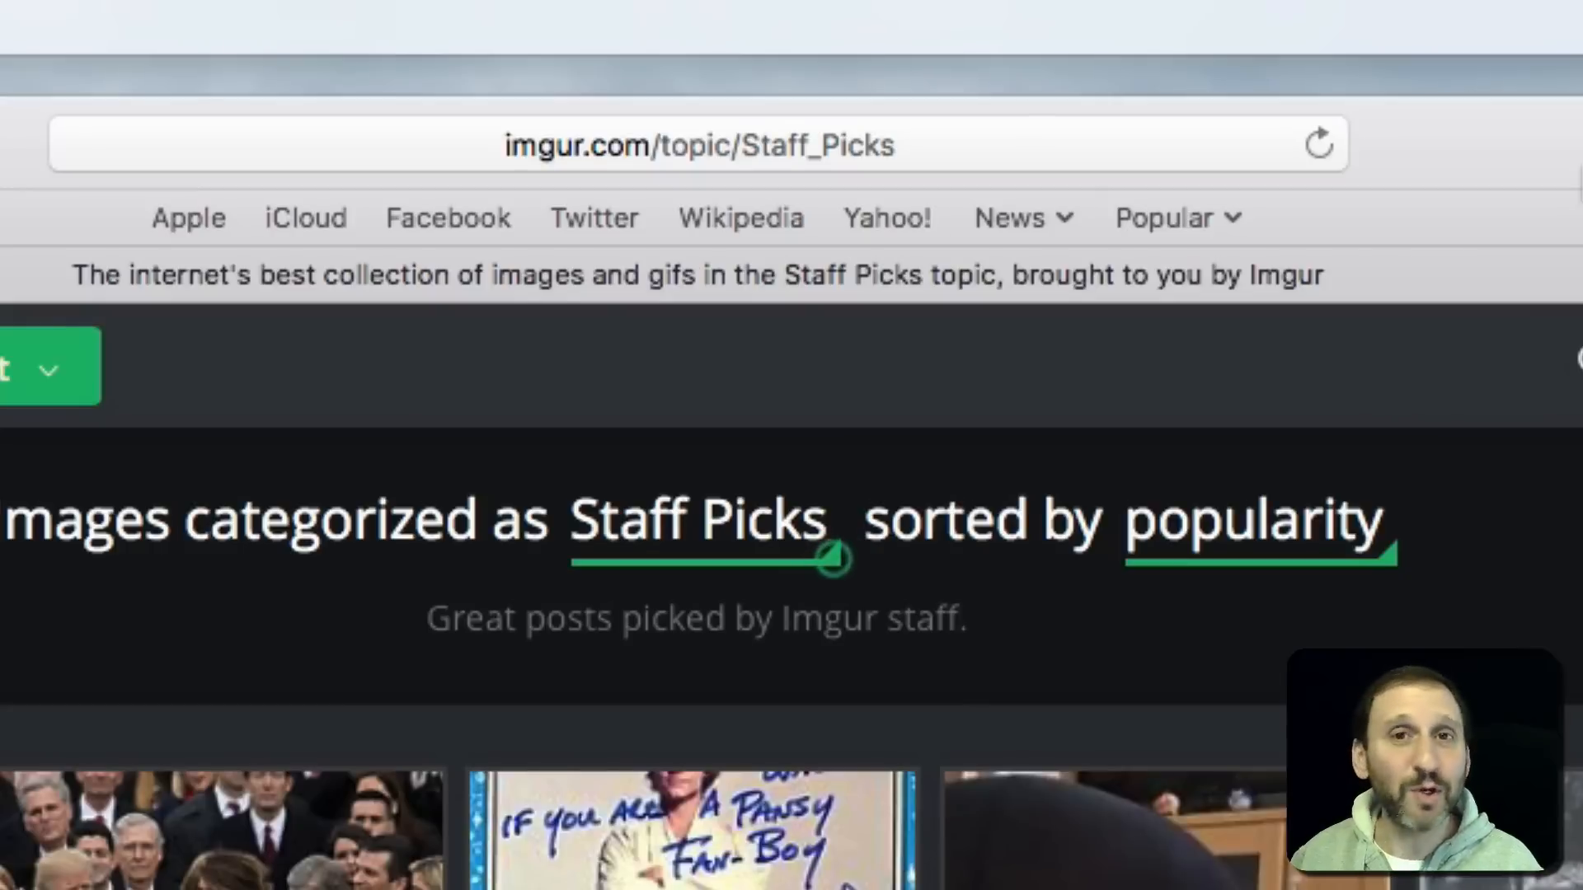
pyautogui.moveTo(484, 208)
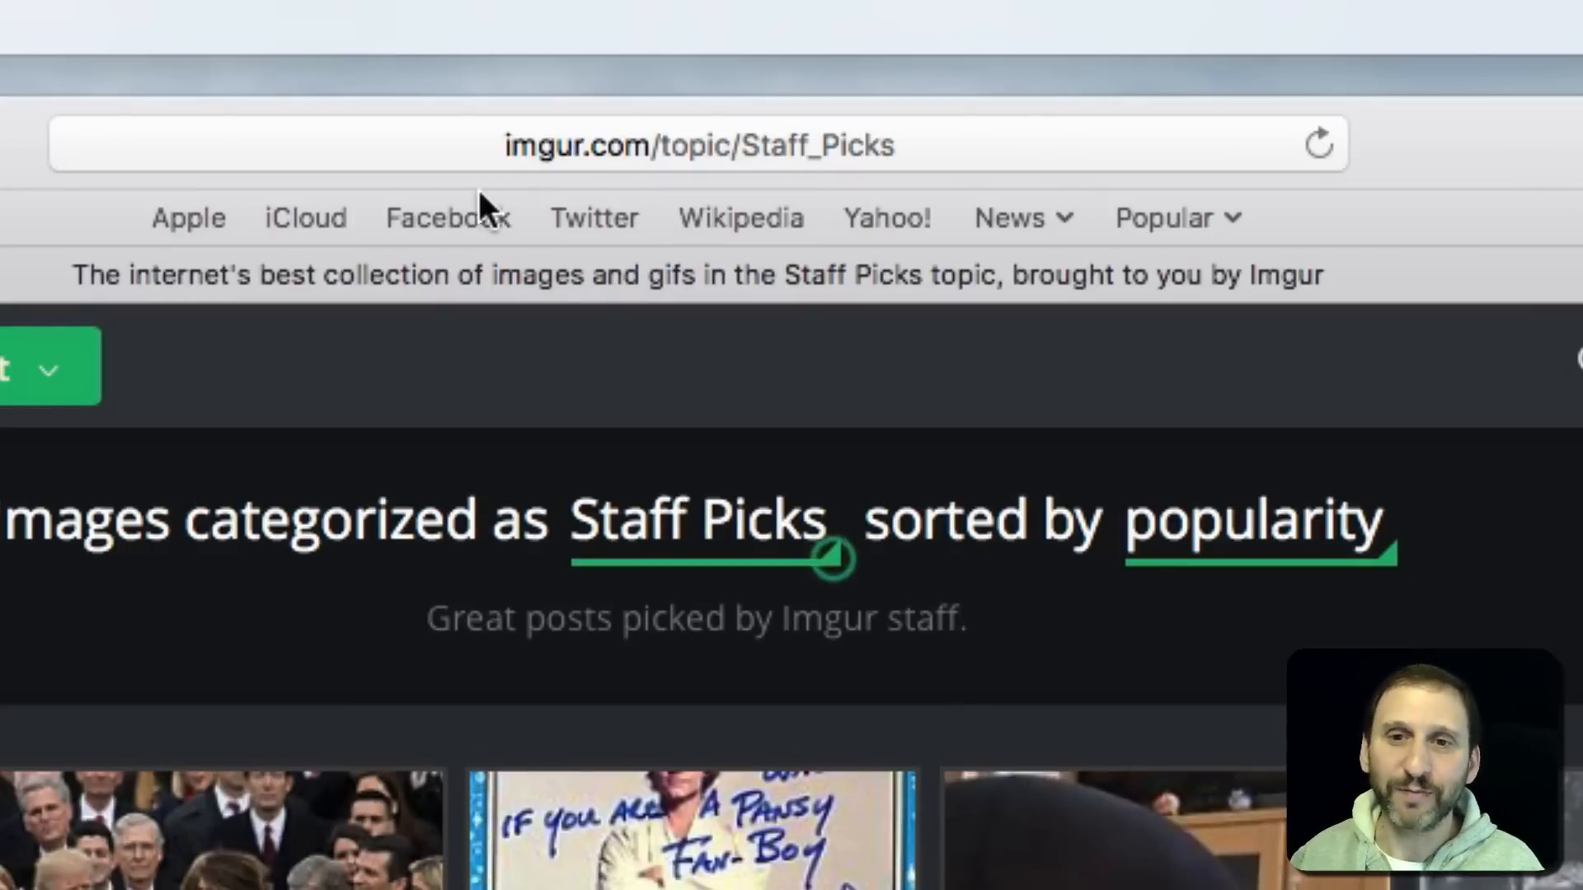
pyautogui.moveTo(575, 162)
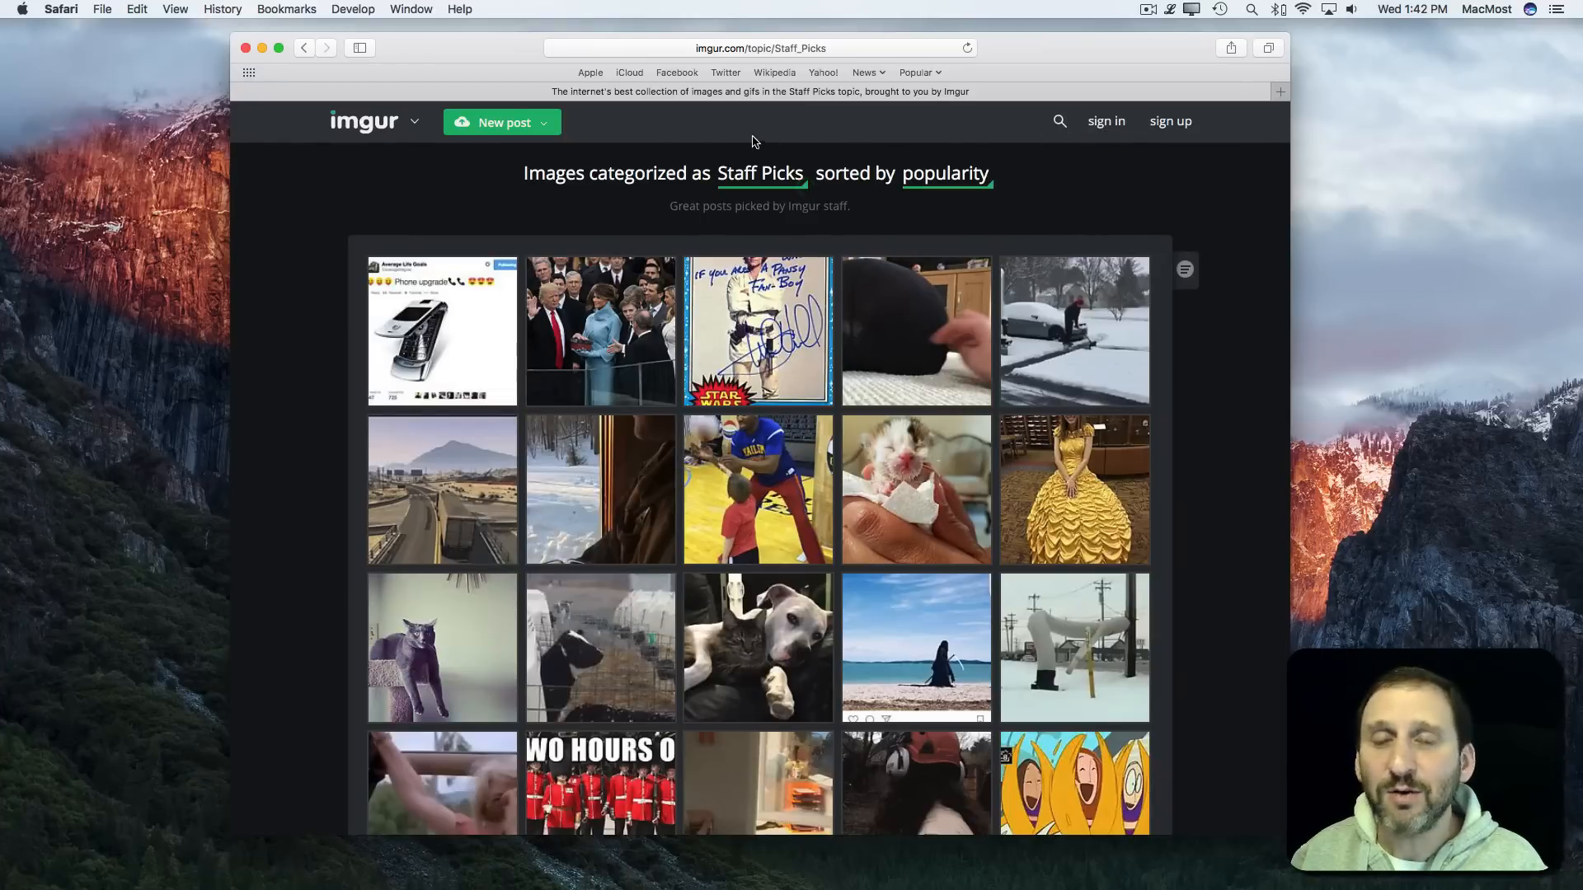
pyautogui.moveTo(688, 155)
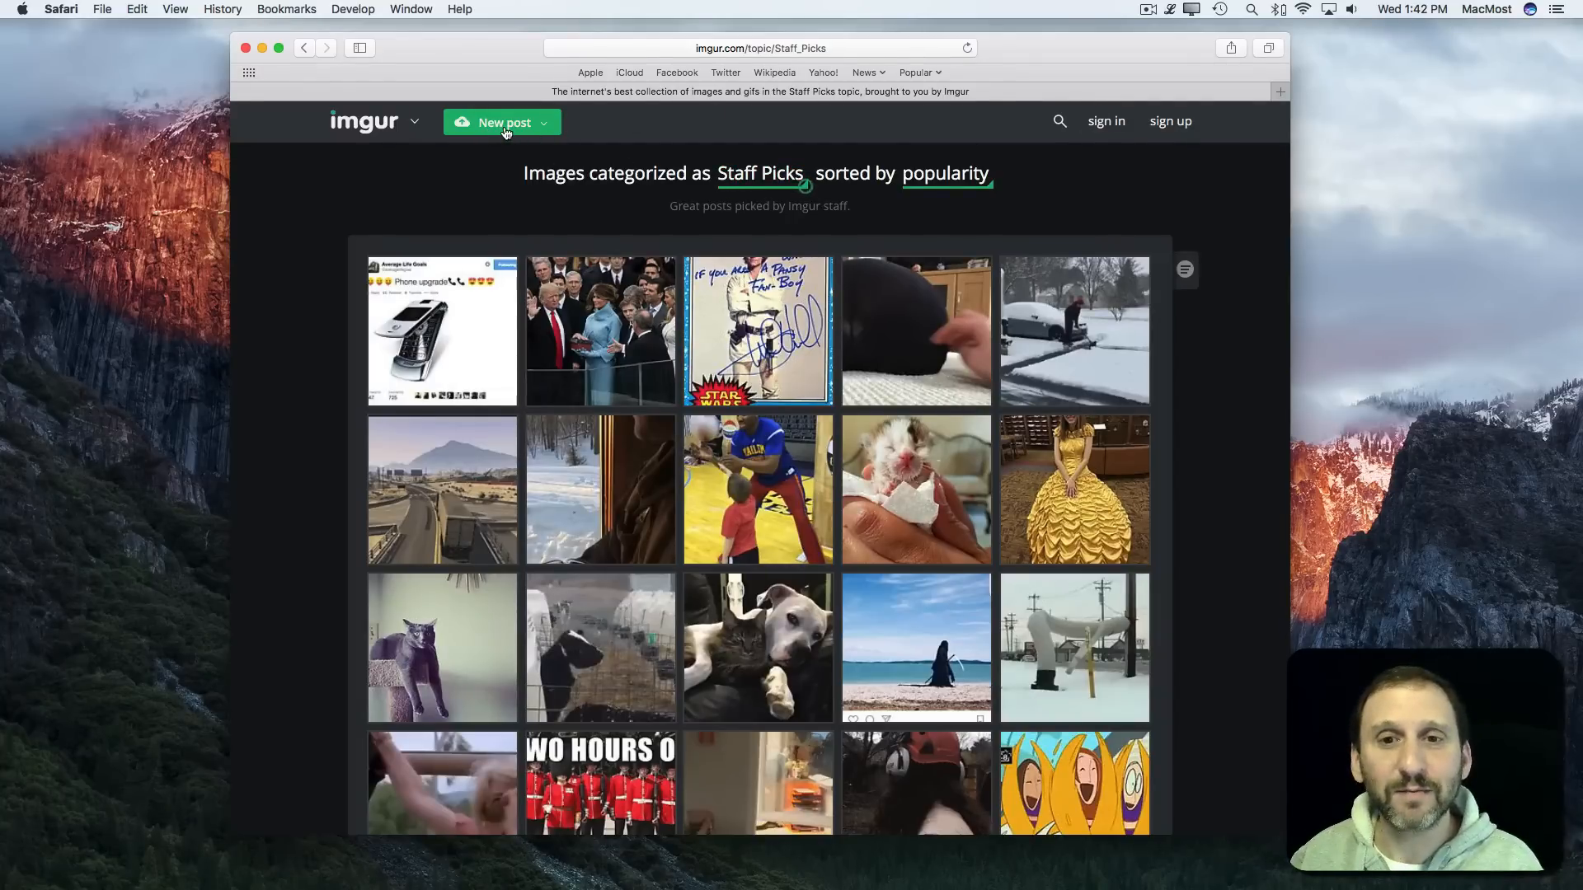
# - Start a new Imgur post's upload area and reach the Apple menu for Mac details
pyautogui.click(495, 120)
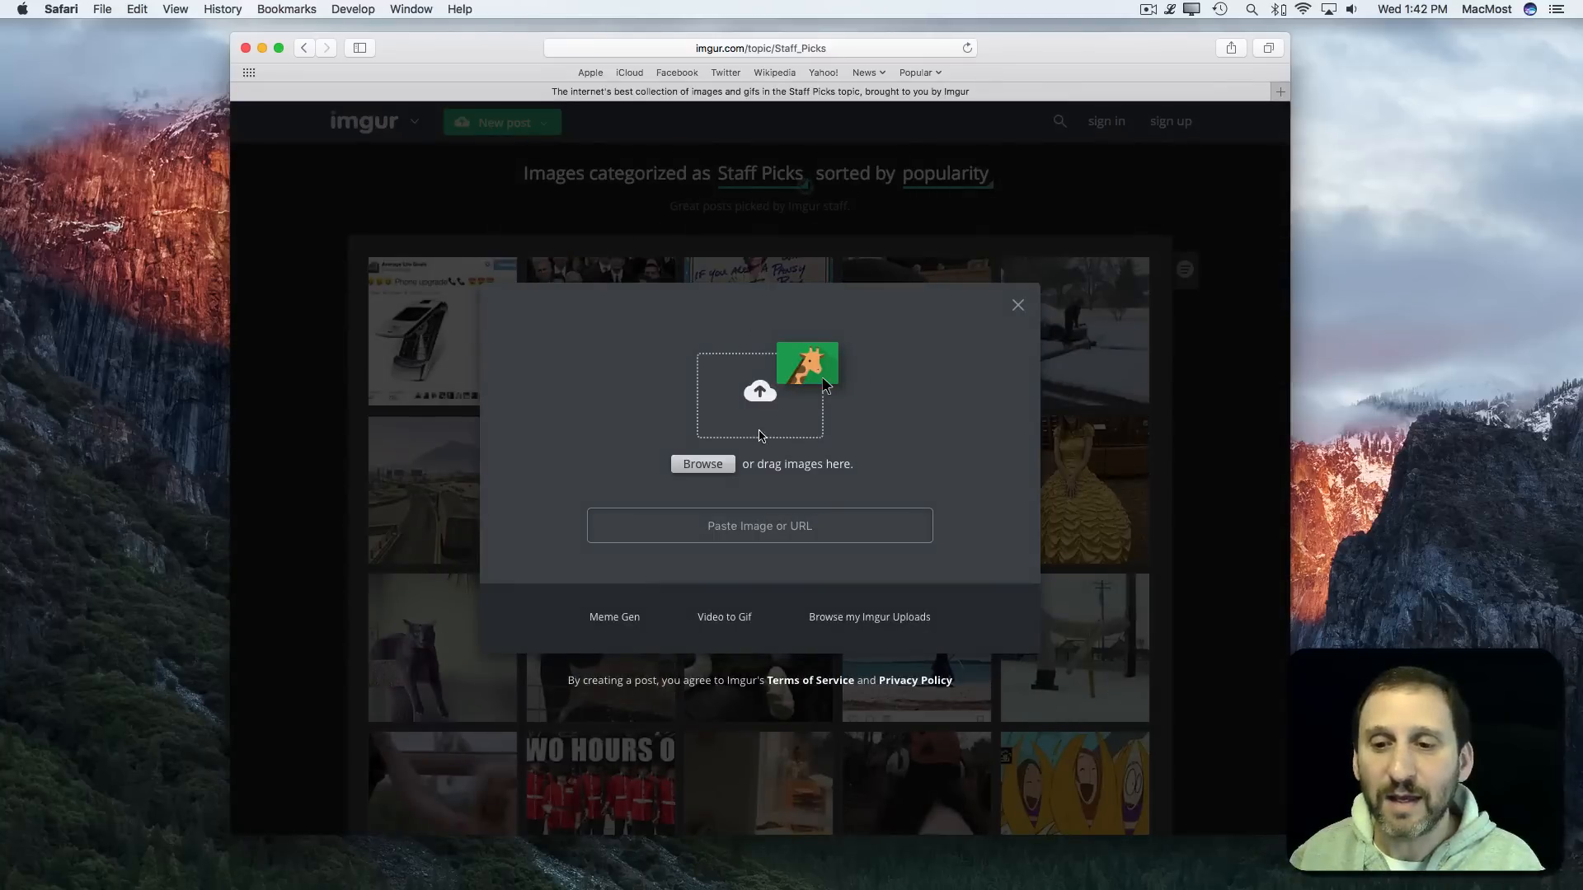
pyautogui.moveTo(30, 56)
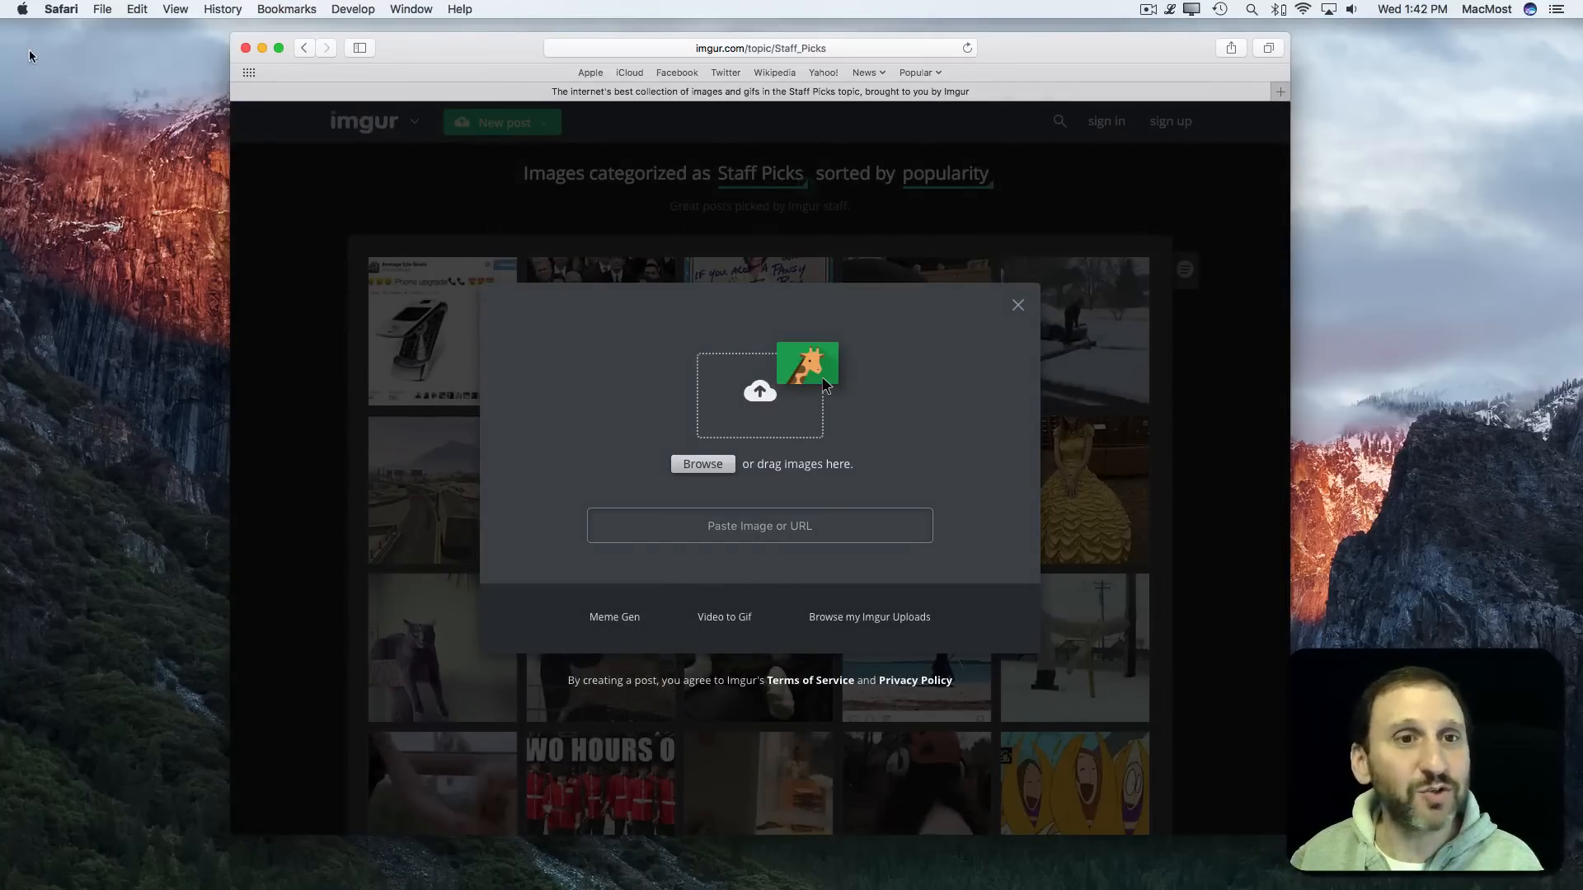
pyautogui.click(21, 10)
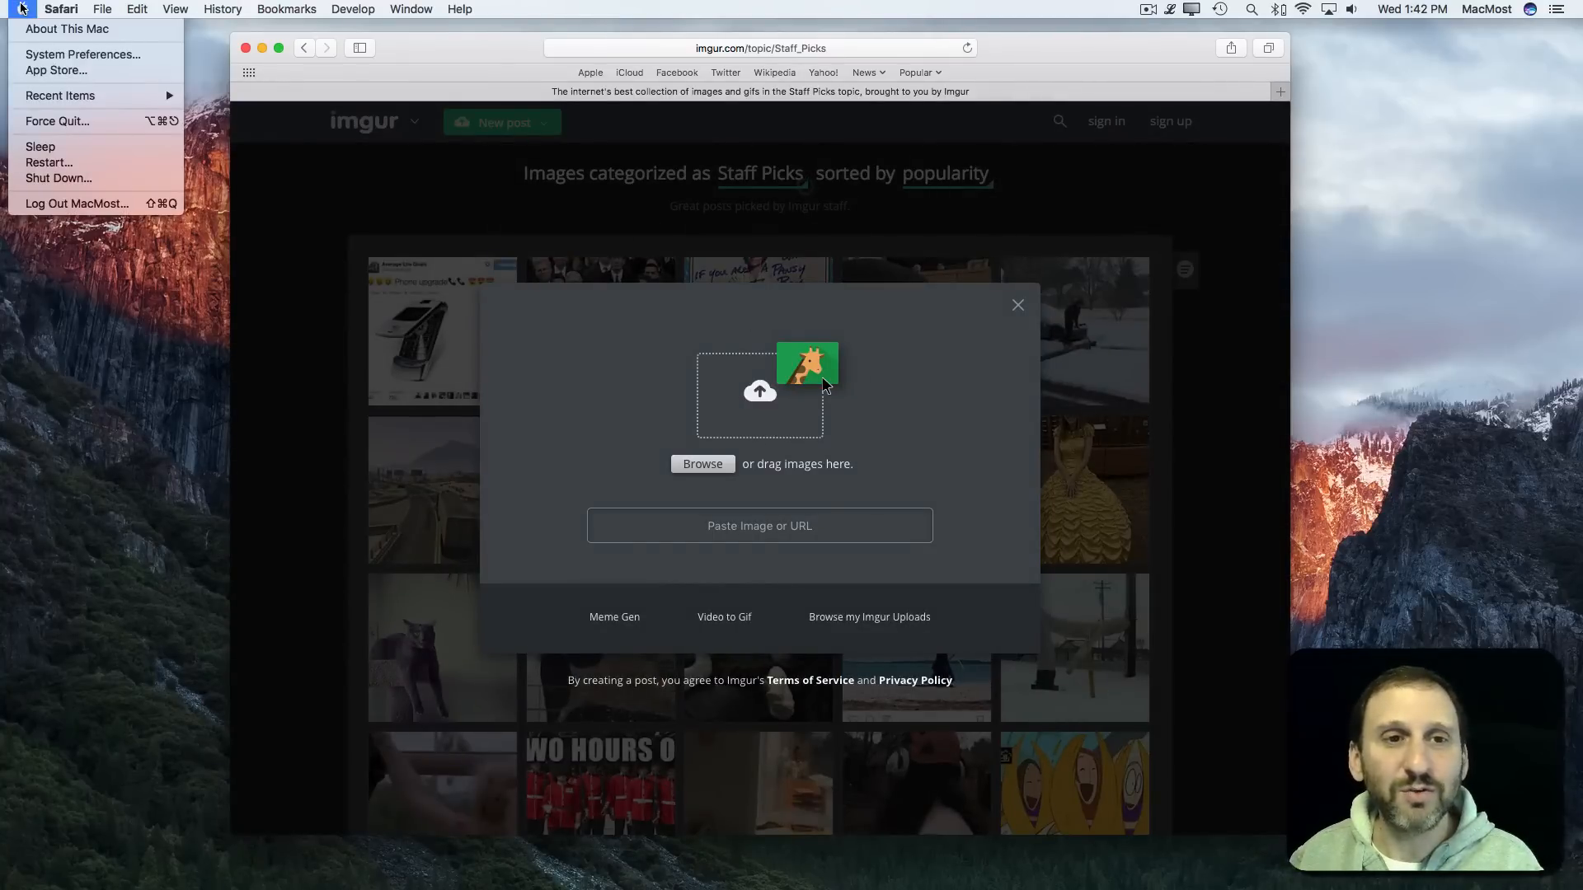
pyautogui.moveTo(68, 28)
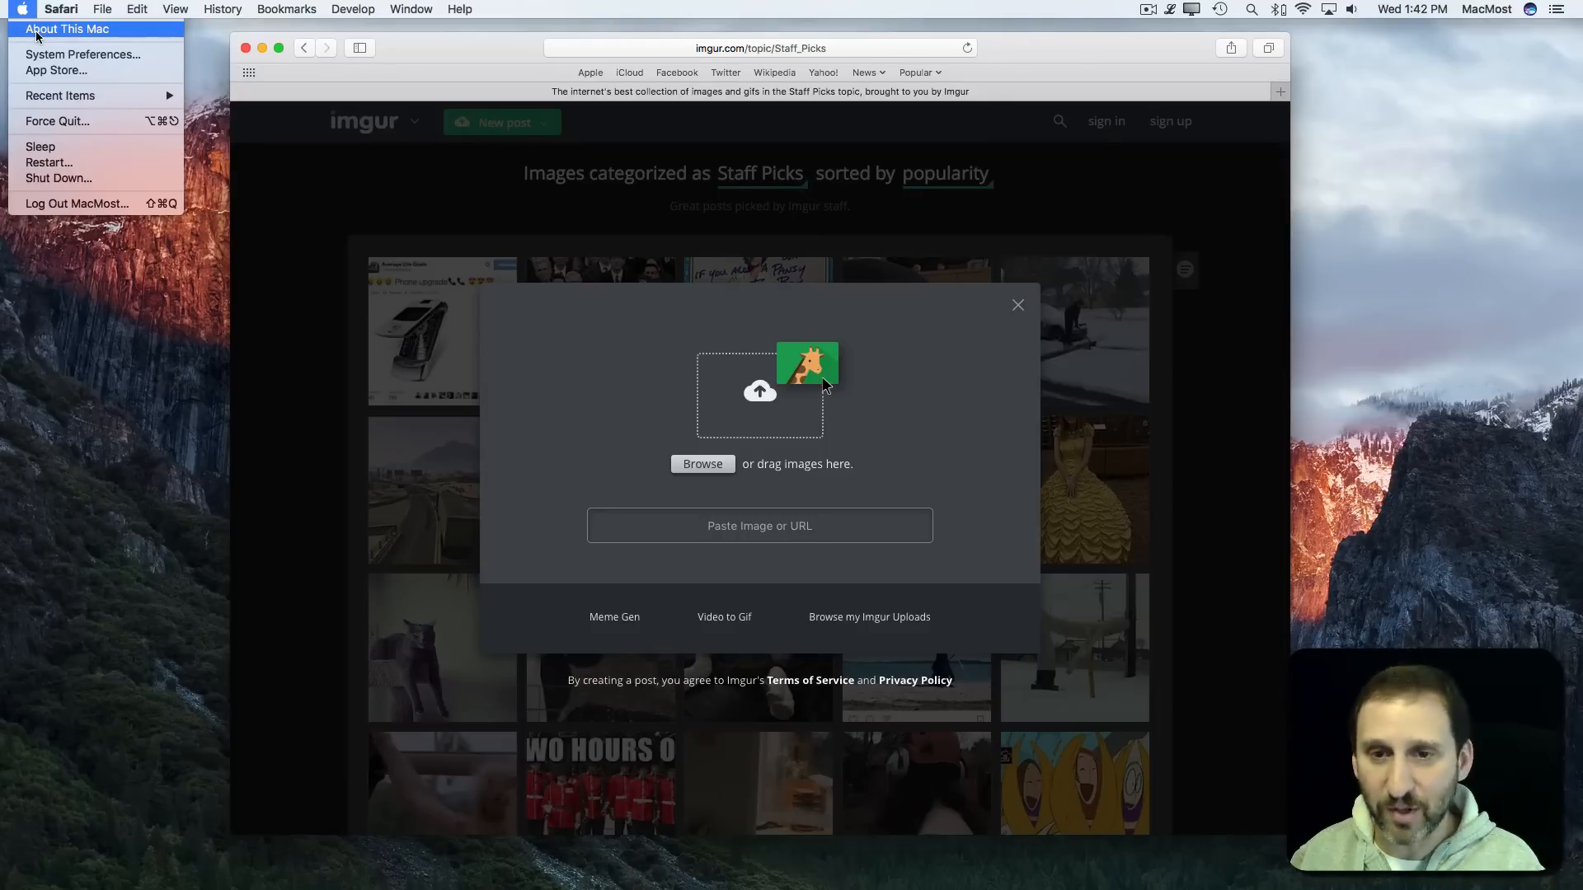
# - Show About This Mac's Memory details and capture that window as a desktop screenshot
pyautogui.click(66, 28)
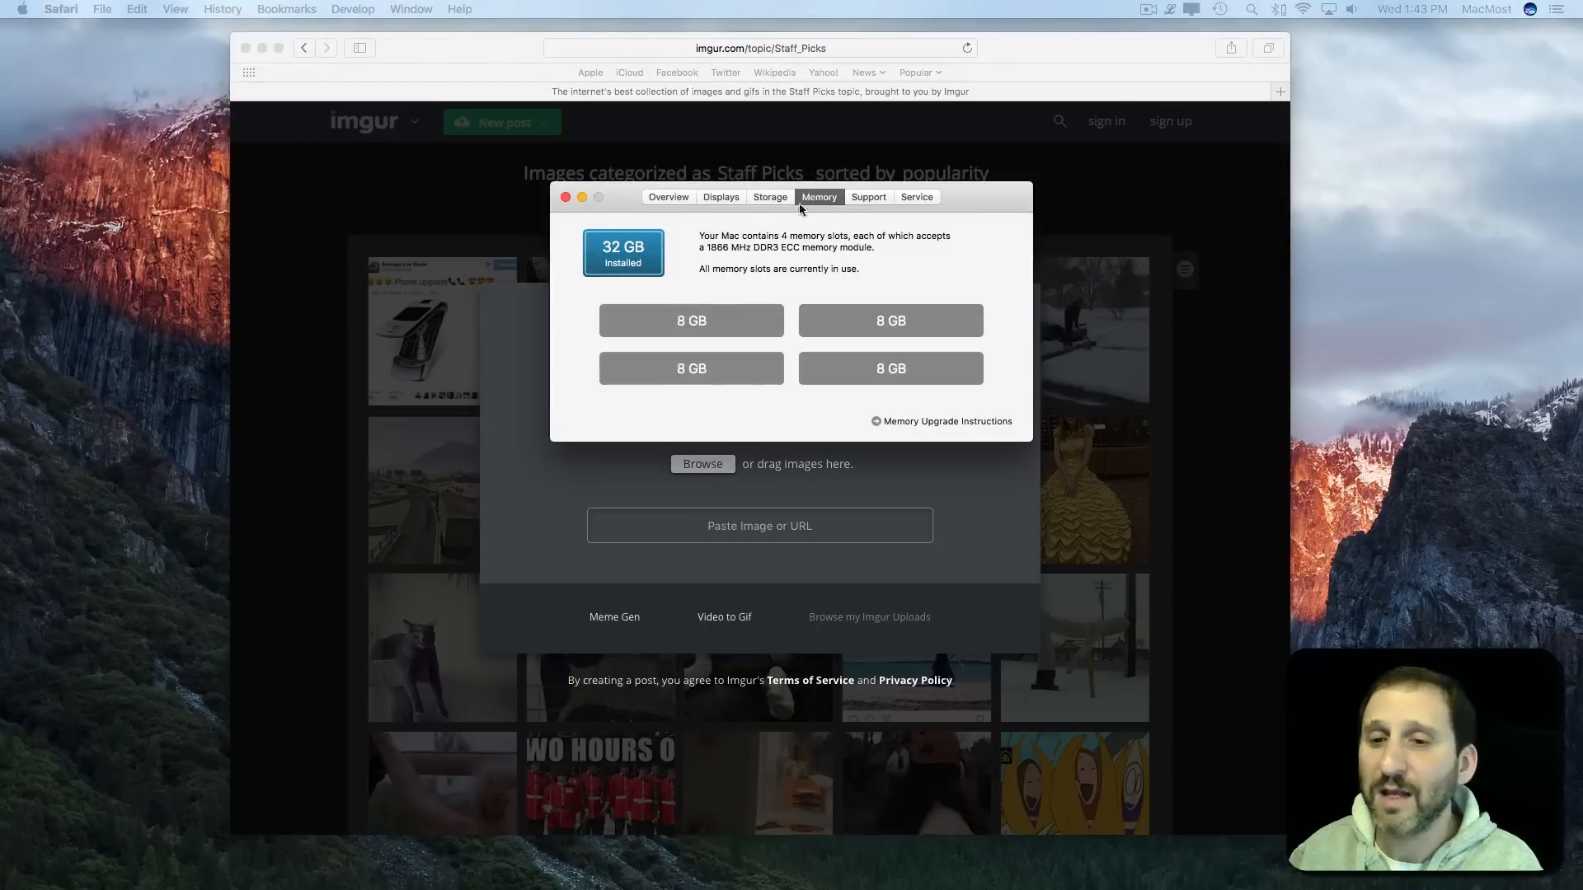
pyautogui.moveTo(805, 290)
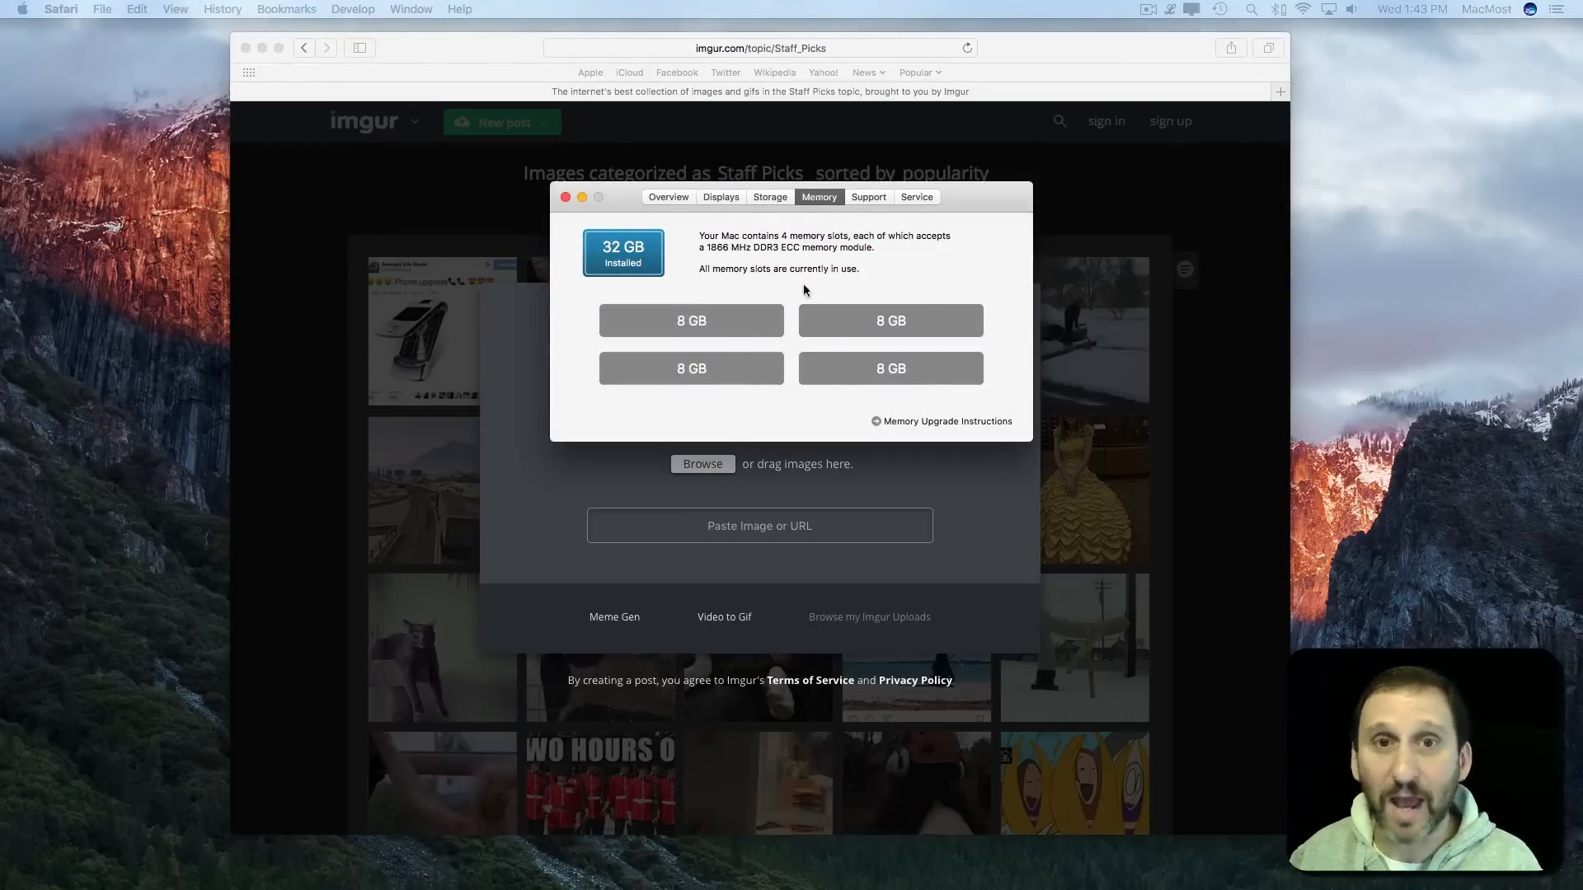
pyautogui.moveTo(676, 295)
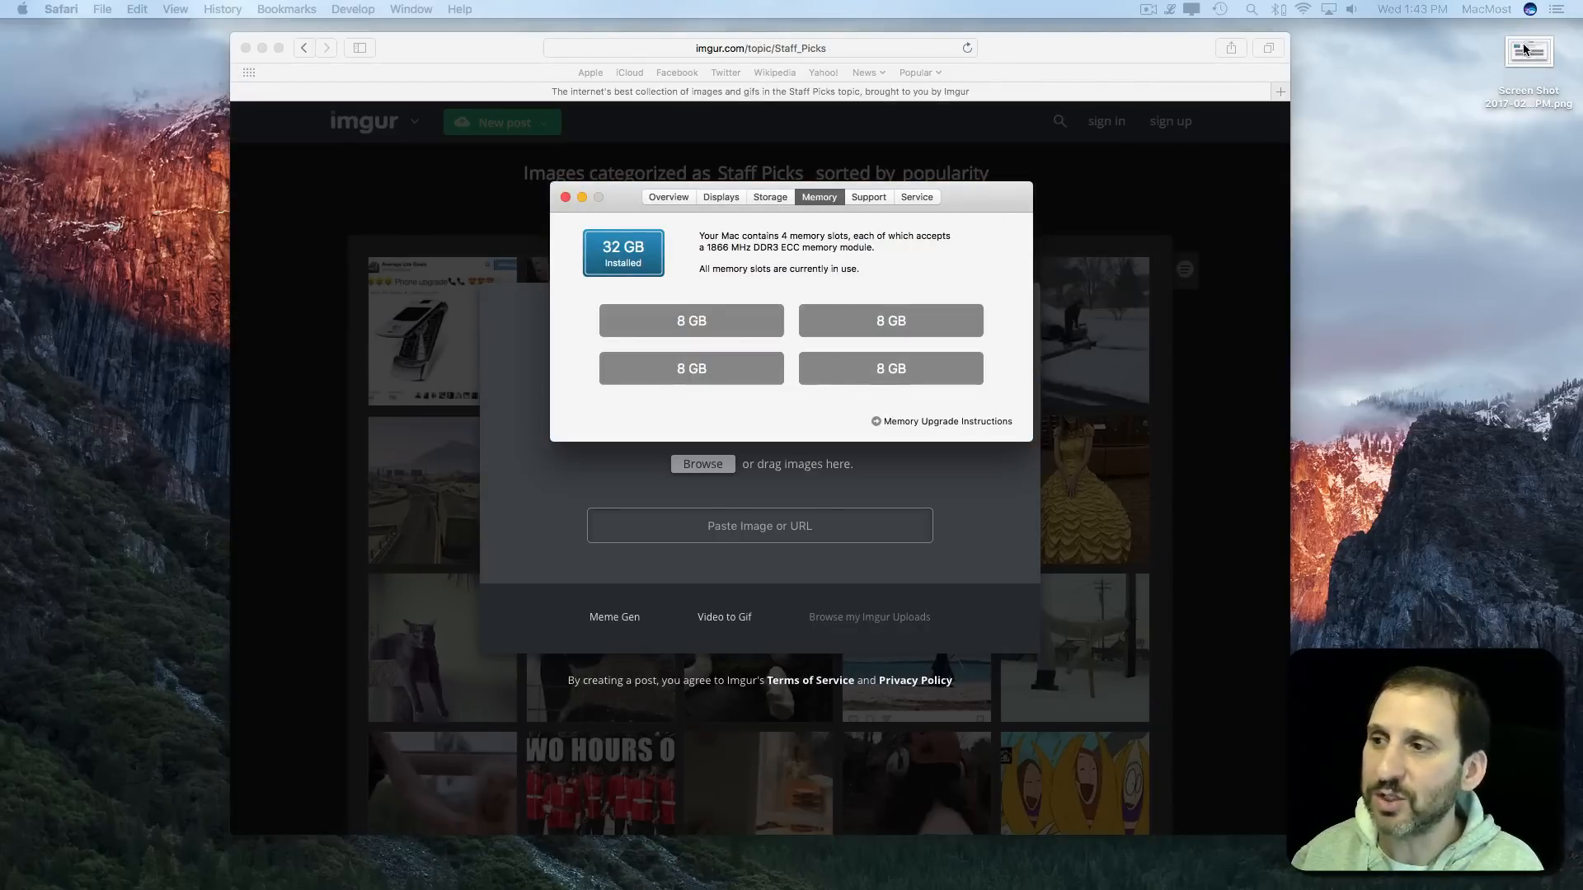
pyautogui.click(1527, 51)
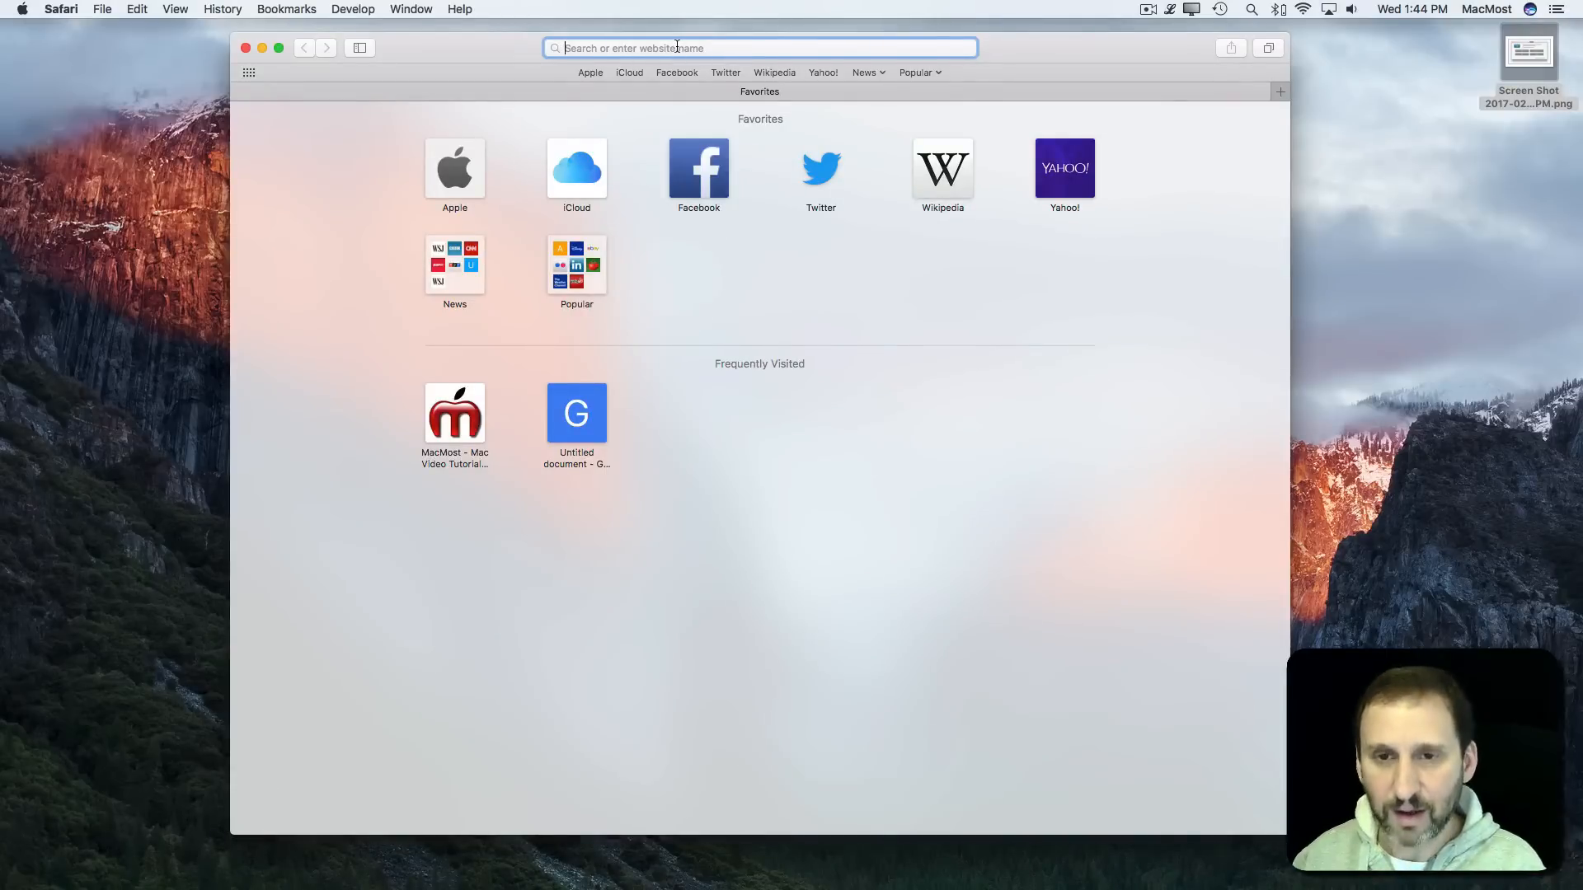
pyautogui.write('http://imgur.com/a/yns1k')
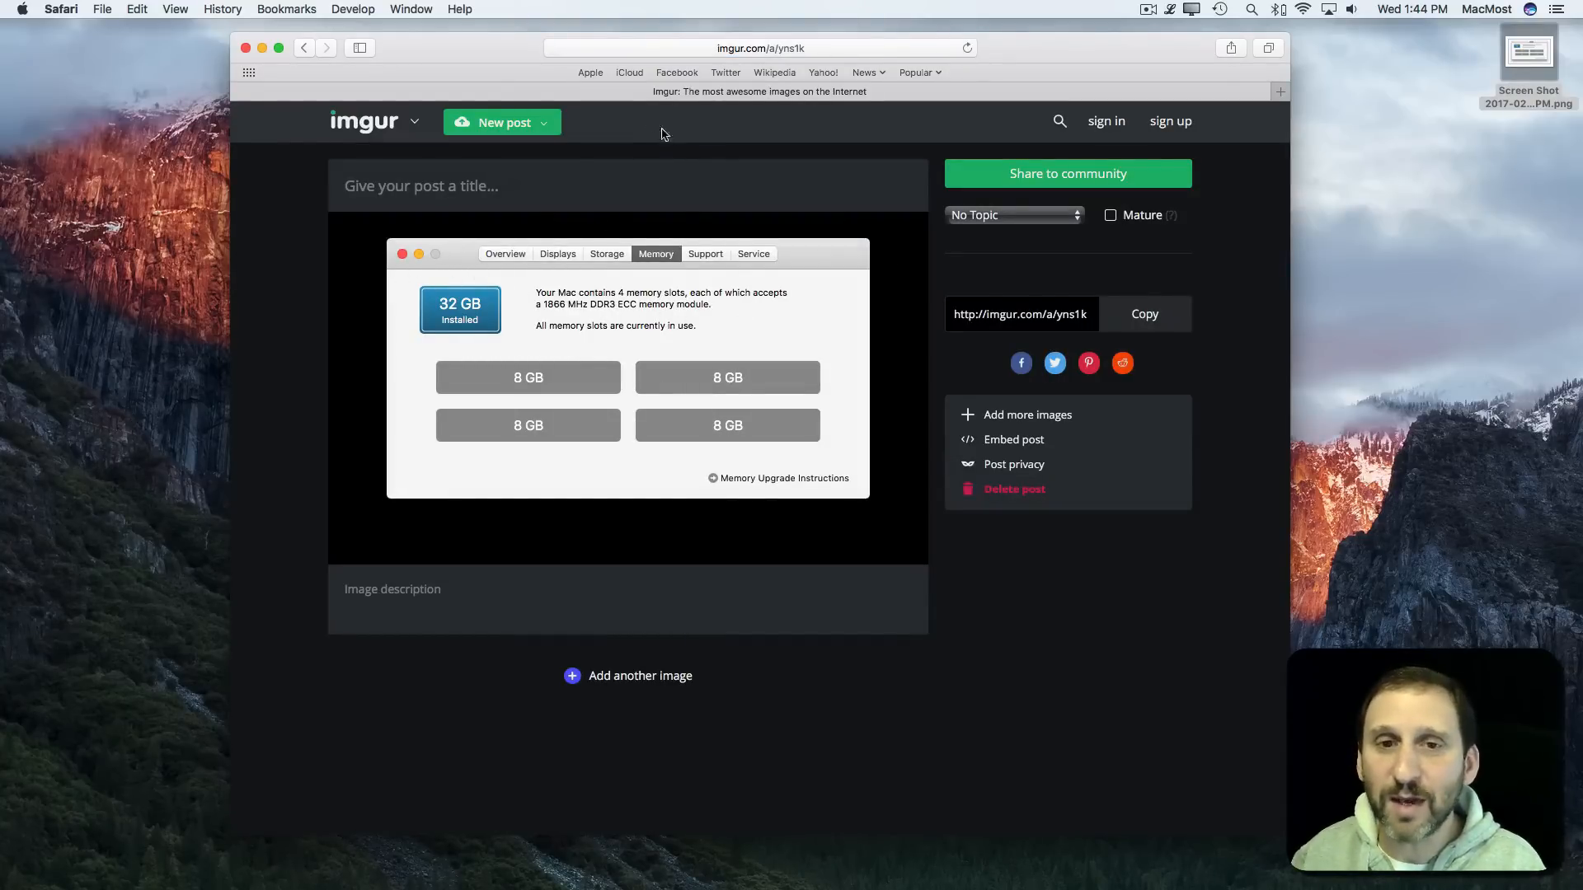
pyautogui.click(301, 856)
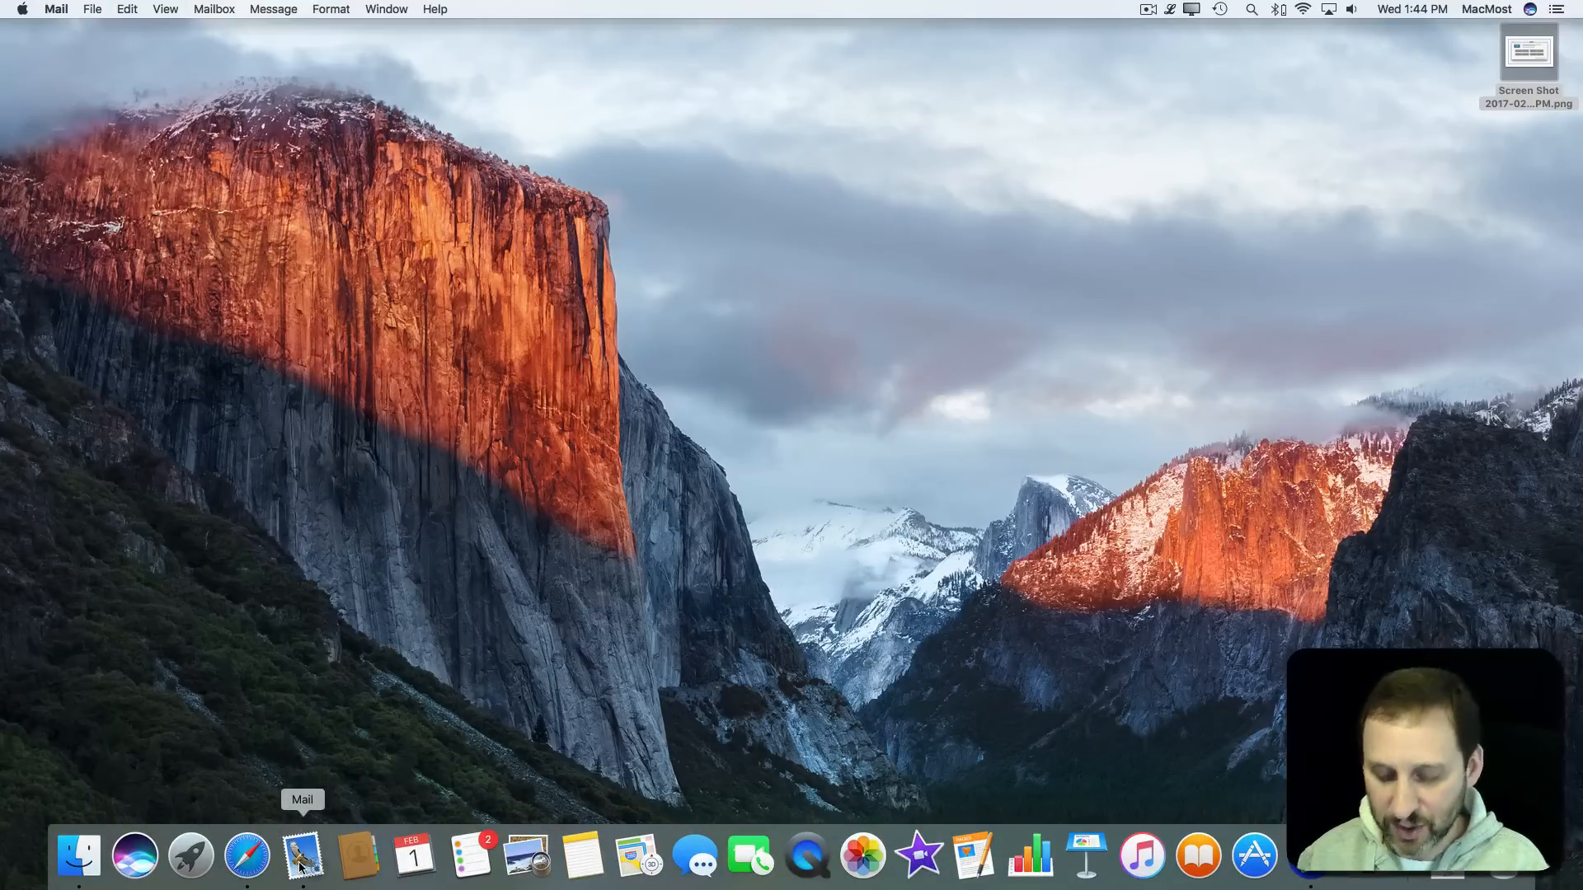
# - Compose a new message reading "Check this out for me:" followed by the Imgur link
pyautogui.click(301, 856)
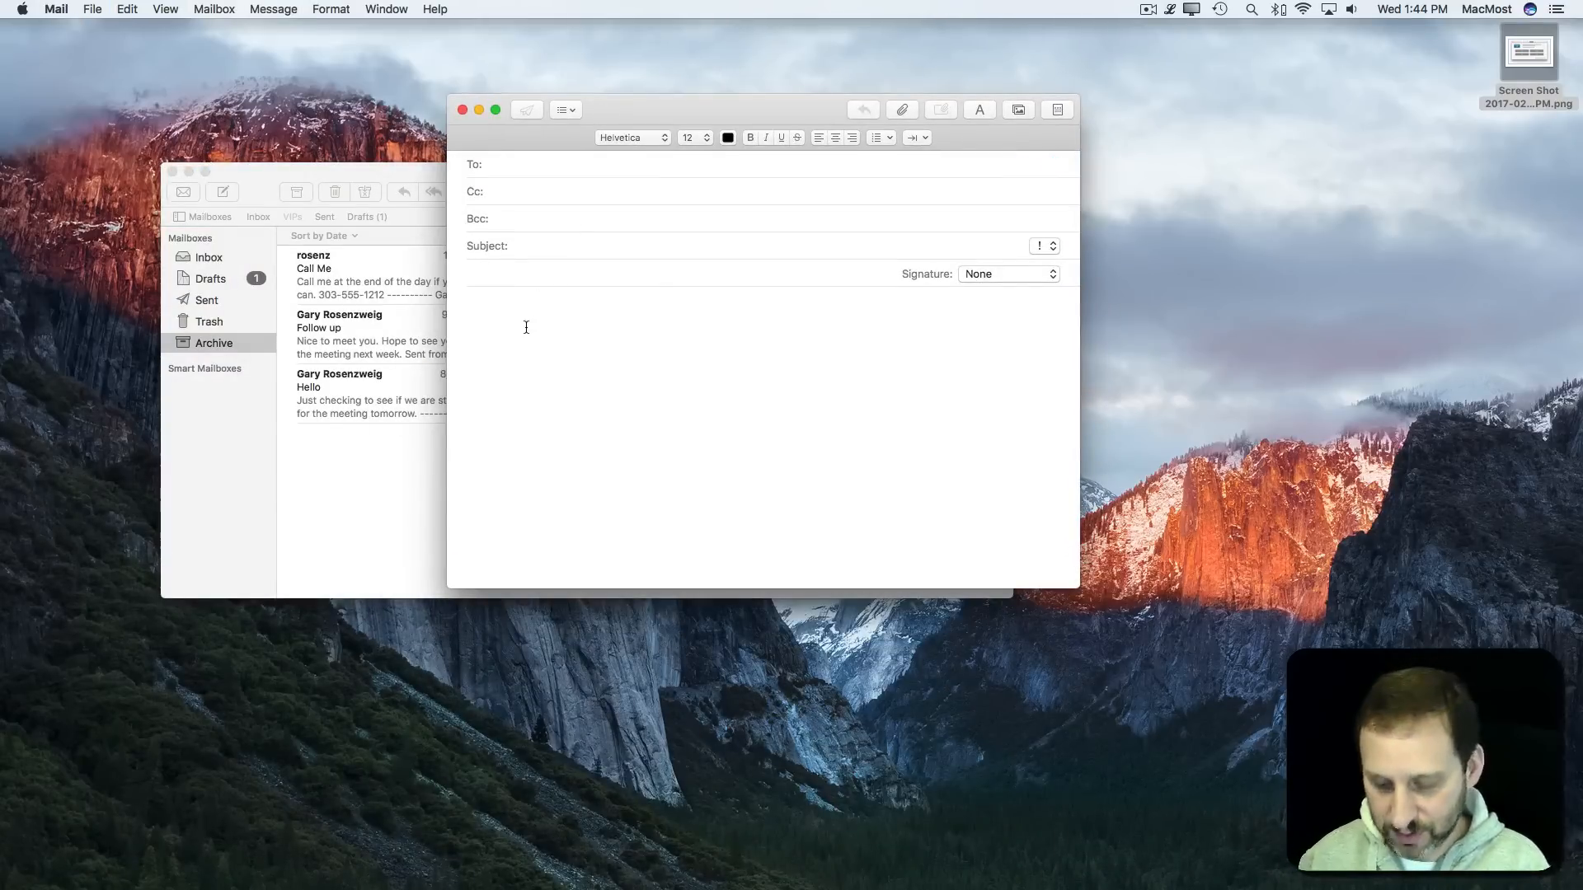
pyautogui.write('Check this out')
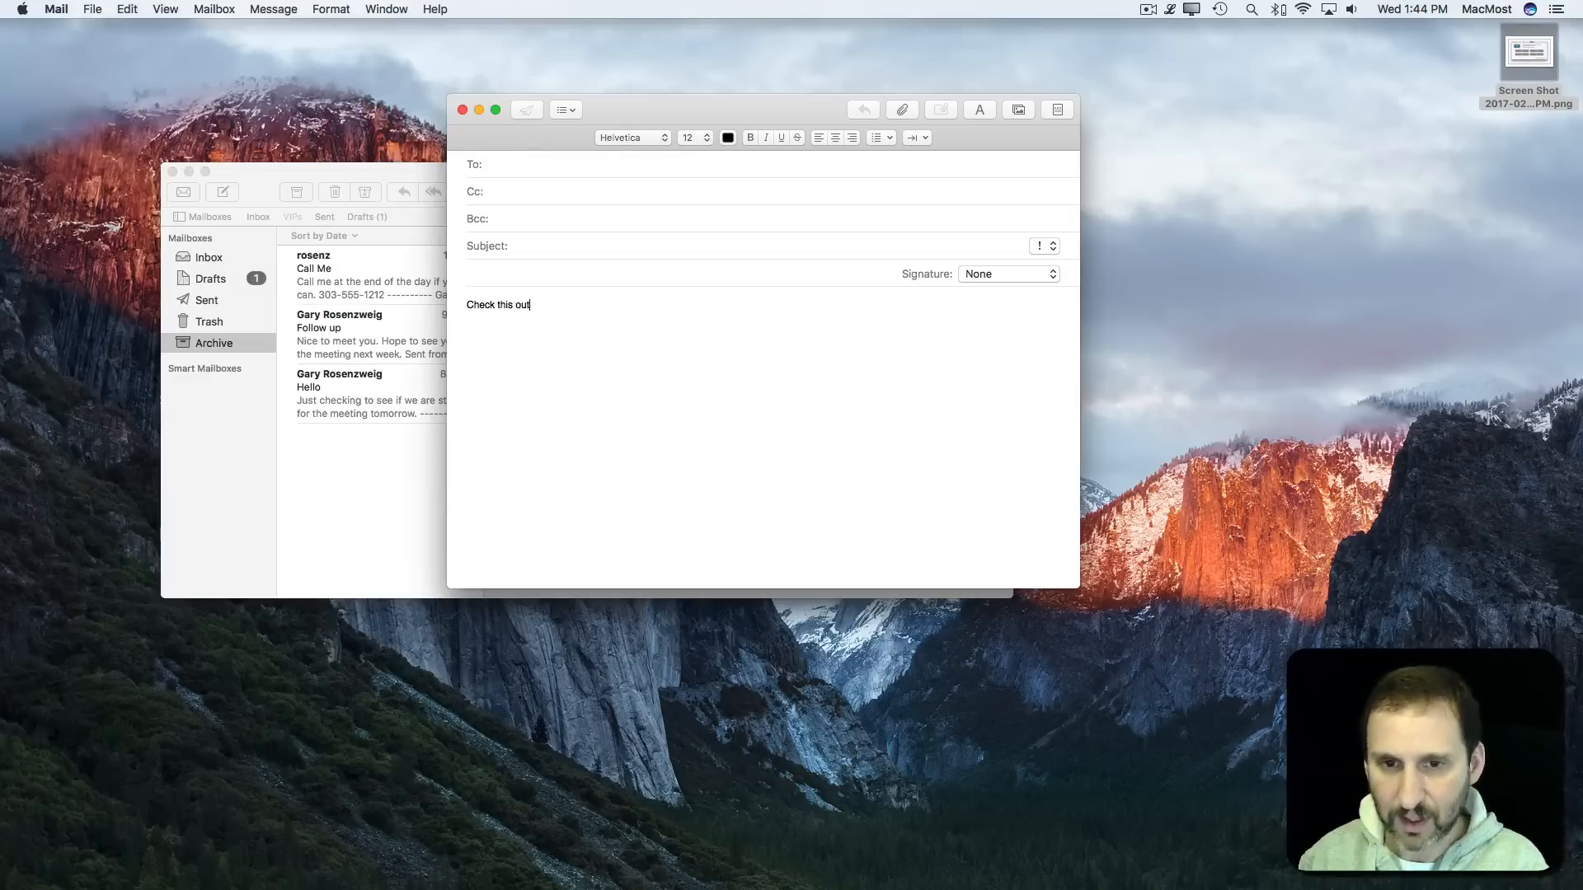
pyautogui.write('for me:')
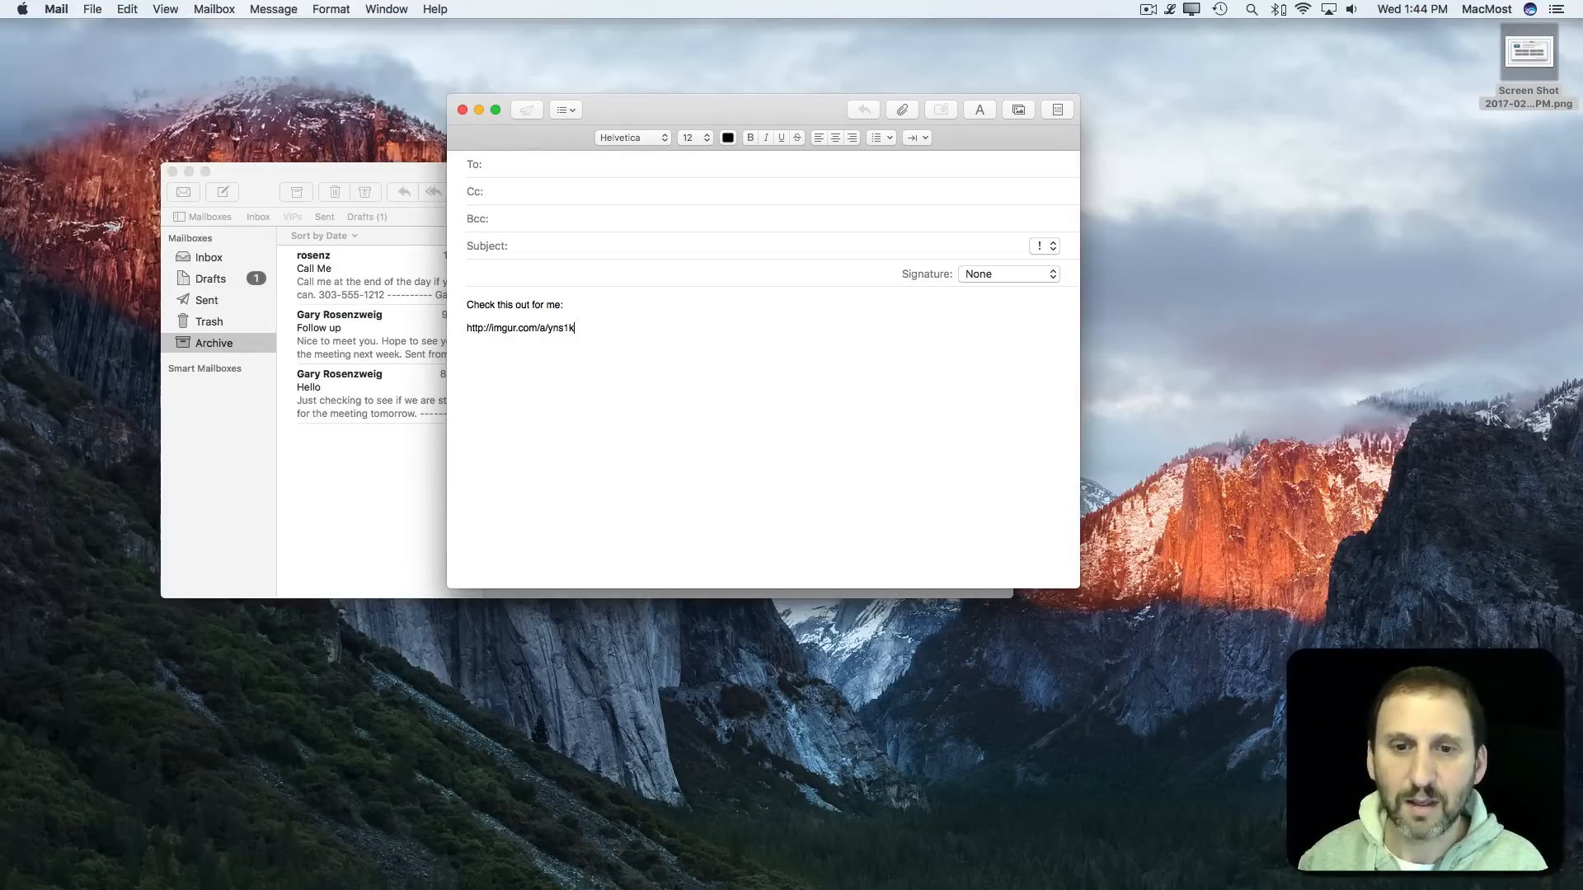
pyautogui.moveTo(564, 358)
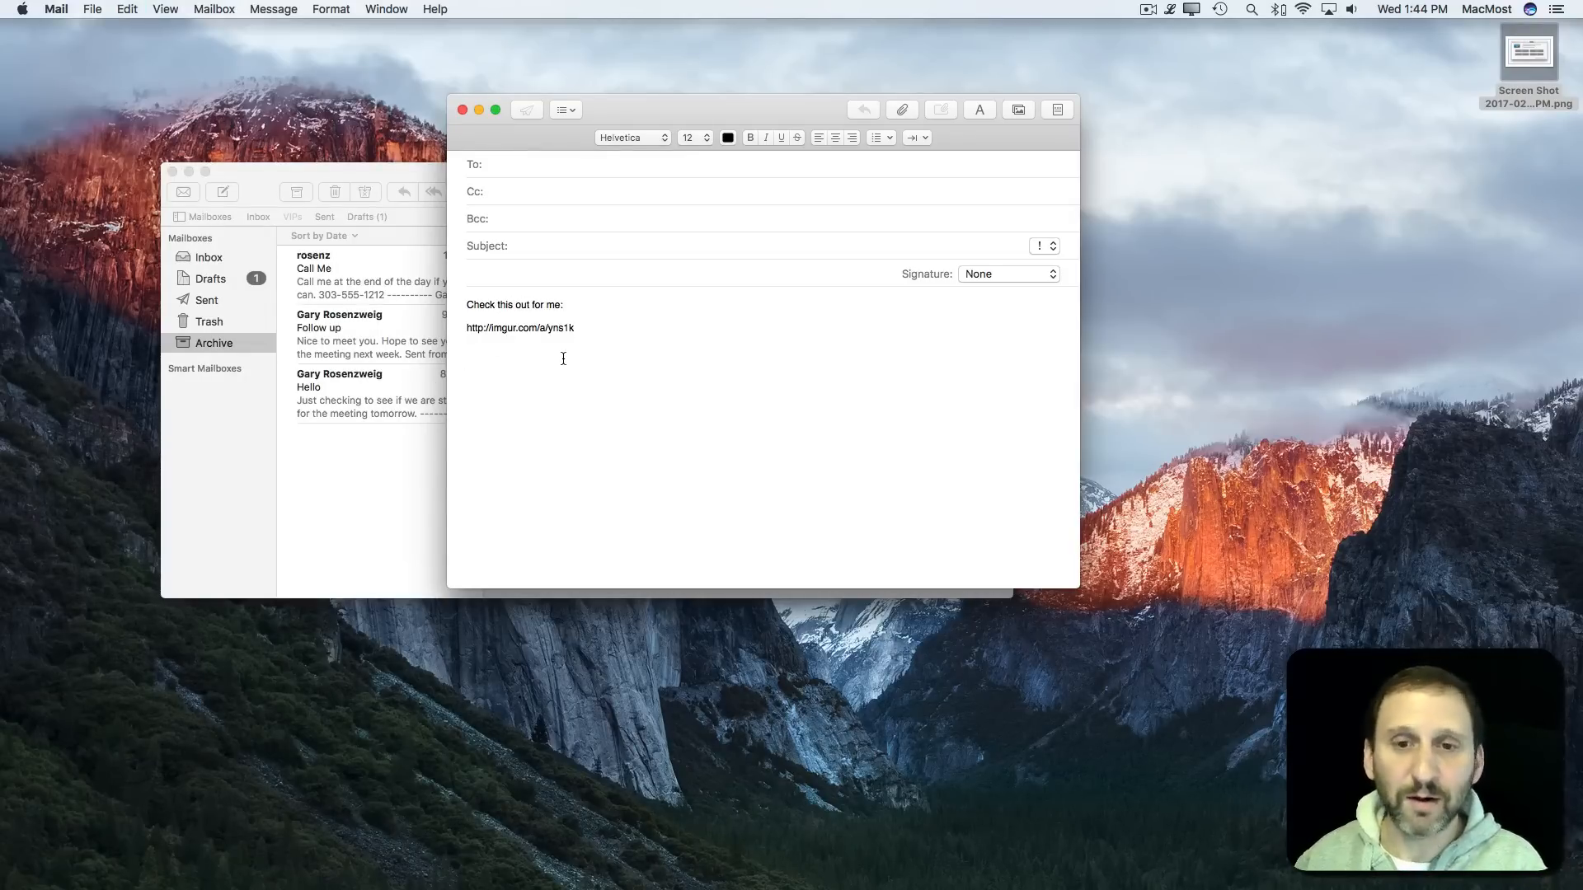